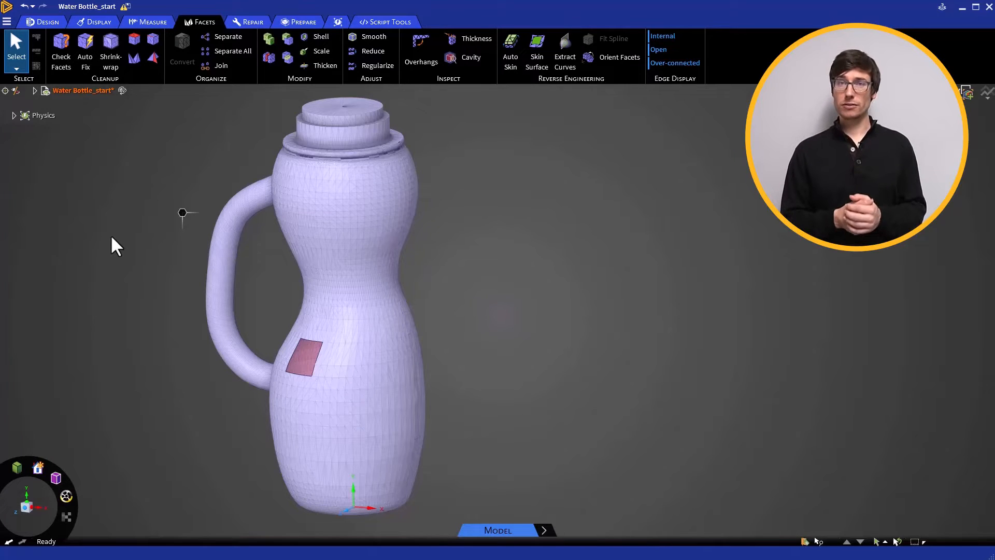
mouse_move(122, 238)
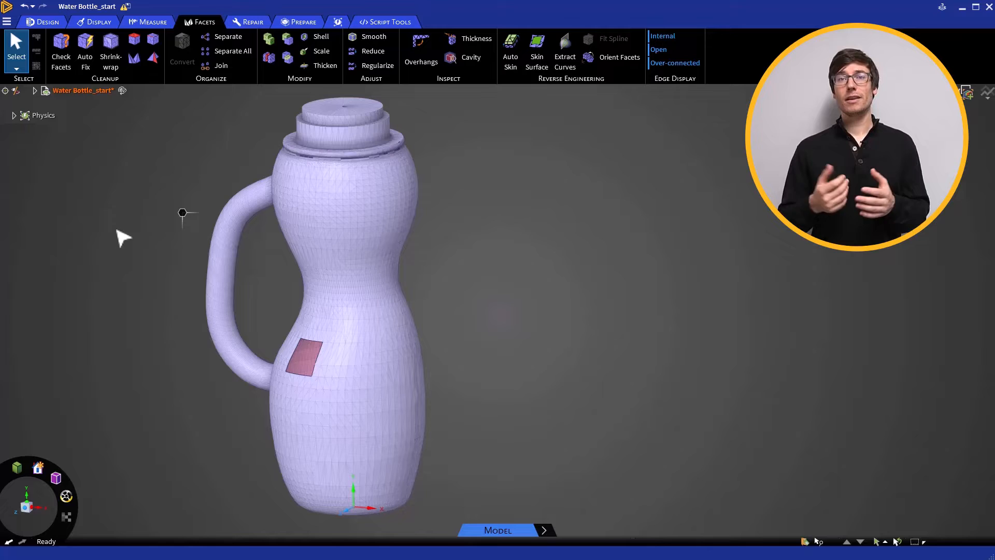
- Run Check Facets on the bottle mesh, then Auto Fix its defects
click(60, 52)
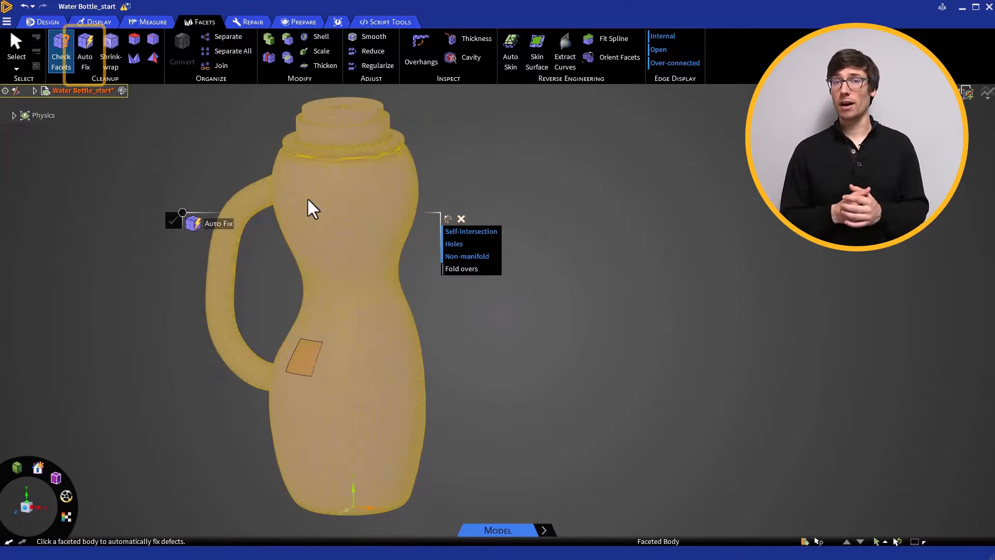
click(84, 56)
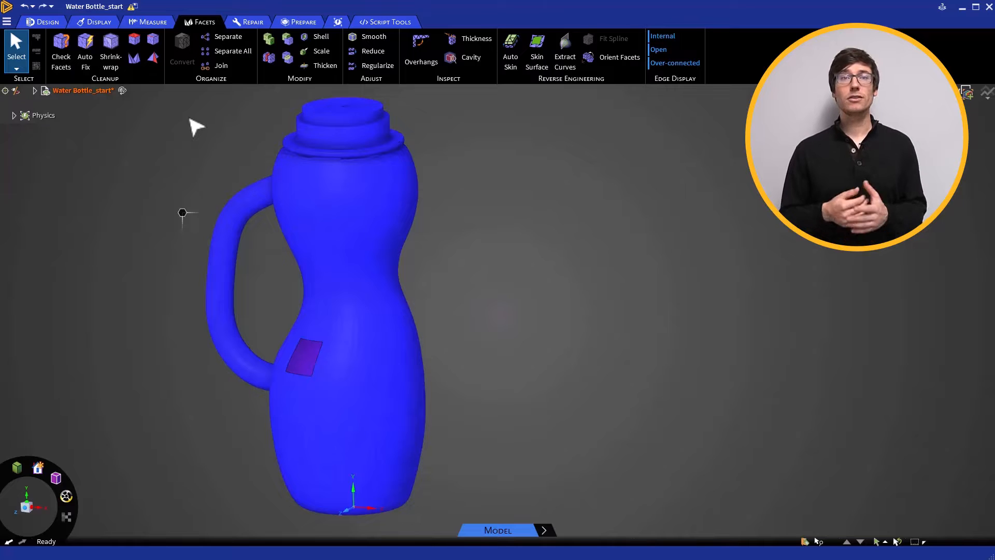
- Patch the four mesh openings and flatten the four sharp protrusions
click(134, 39)
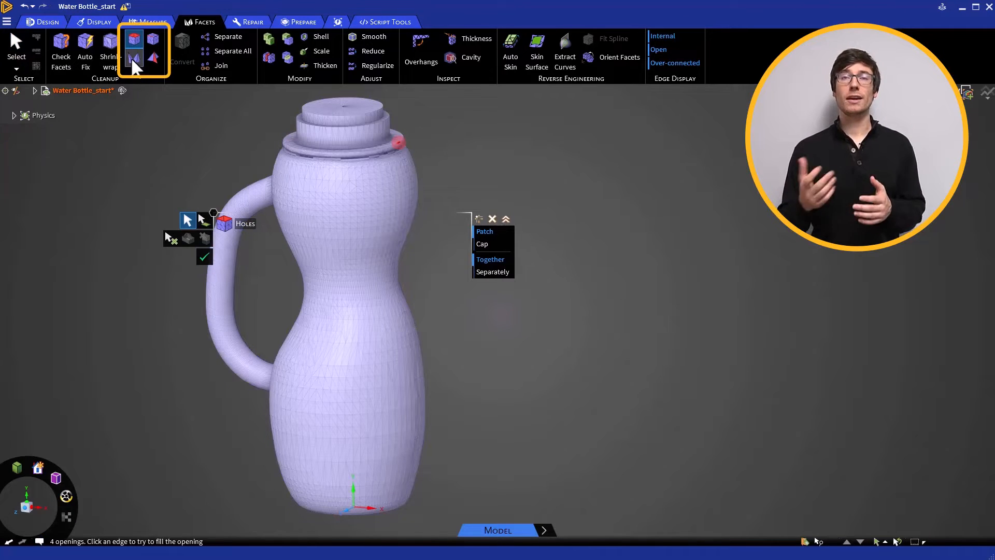
click(133, 58)
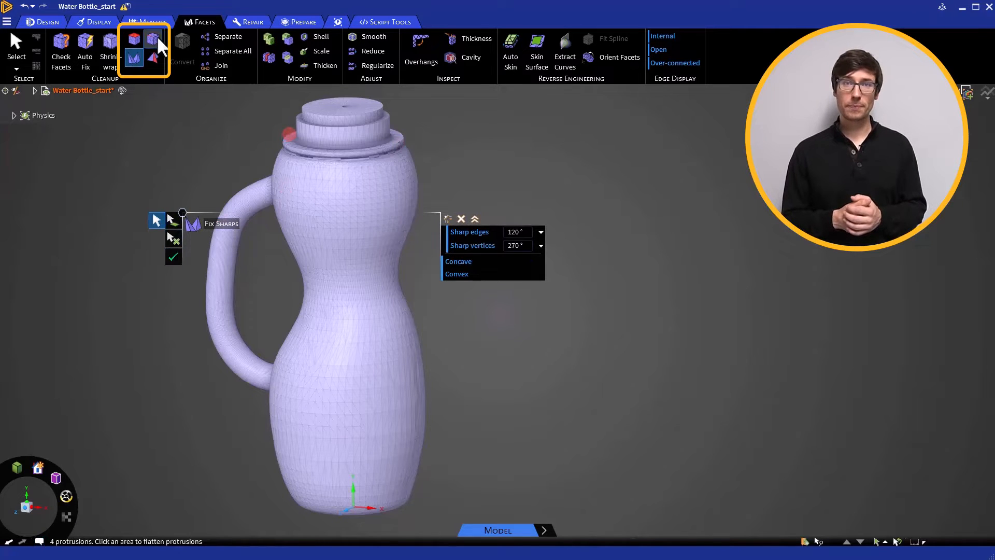
click(152, 57)
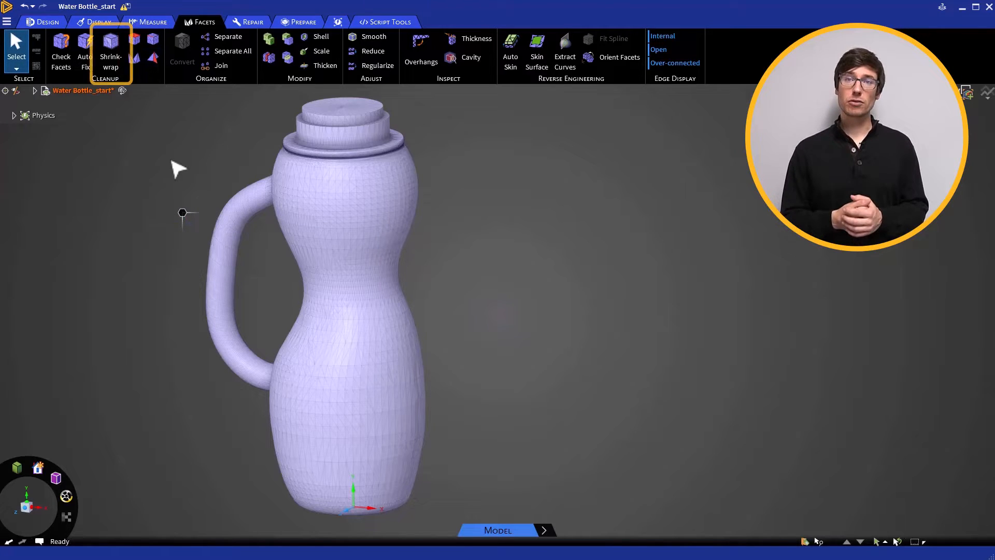
- Shrinkwrap the bottle at 1 mm size and expand the structure tree
click(110, 51)
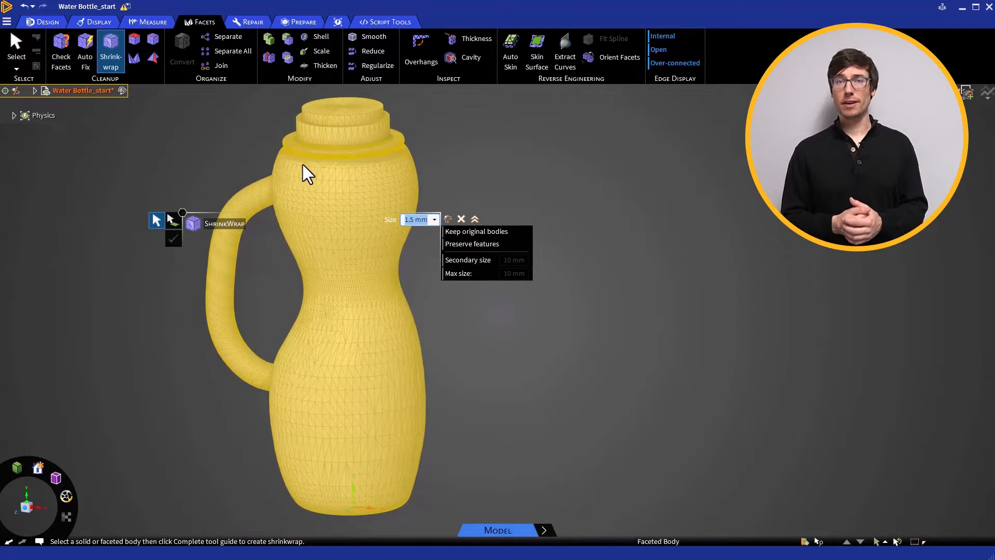
text(1 mm)
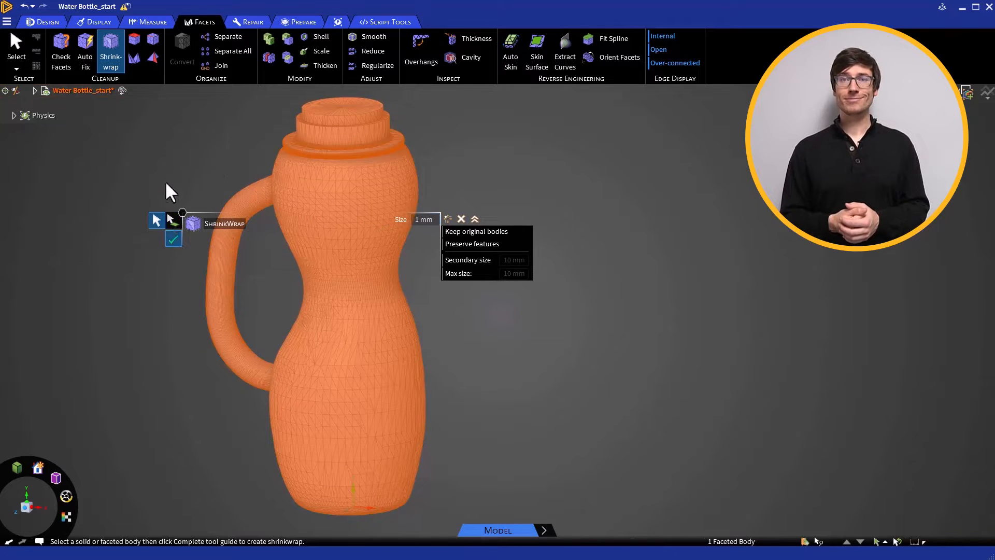
click(173, 238)
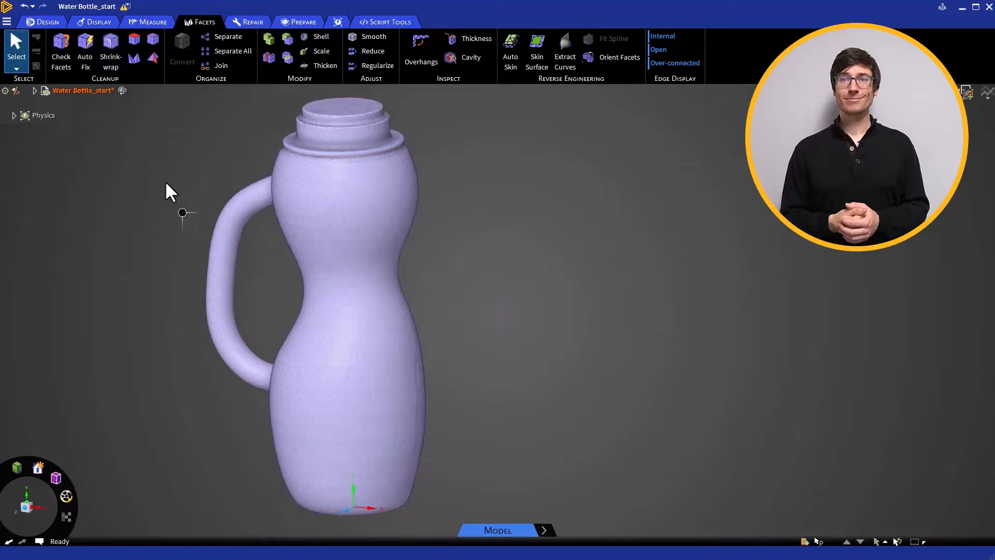
click(83, 91)
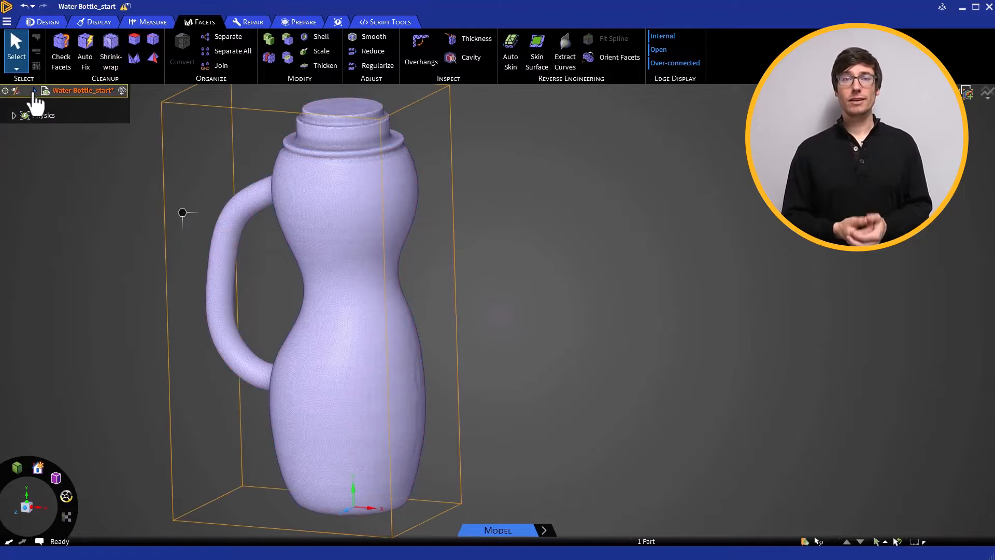
click(36, 90)
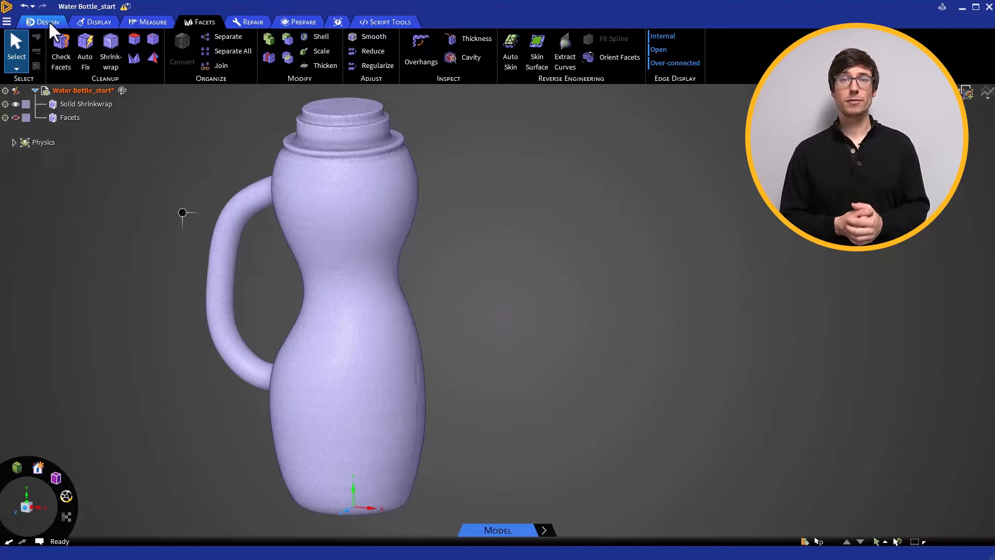
- Create a plane on the bottle base and copy it upward to new heights
click(42, 22)
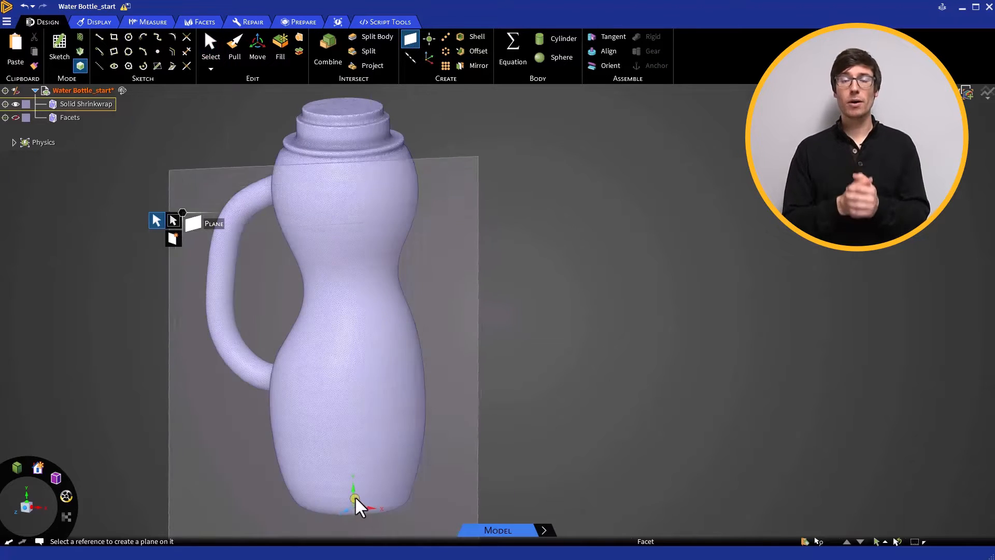
click(354, 500)
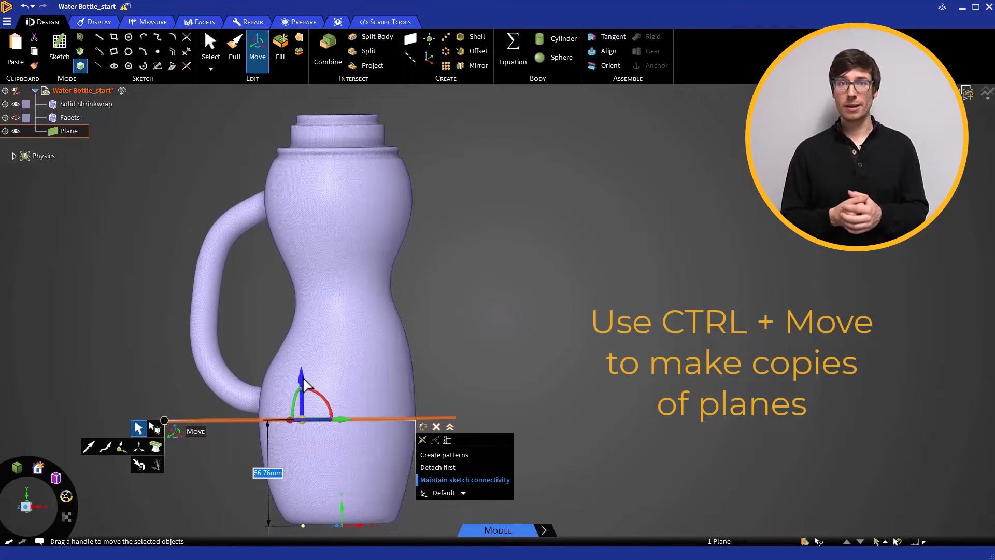
drag(301, 374, 302, 460)
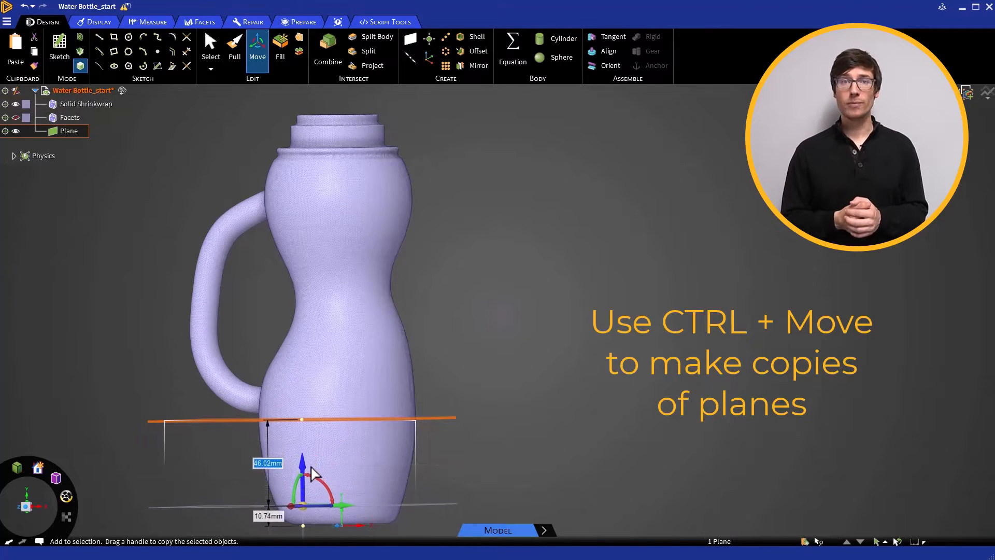
drag(302, 460, 302, 466)
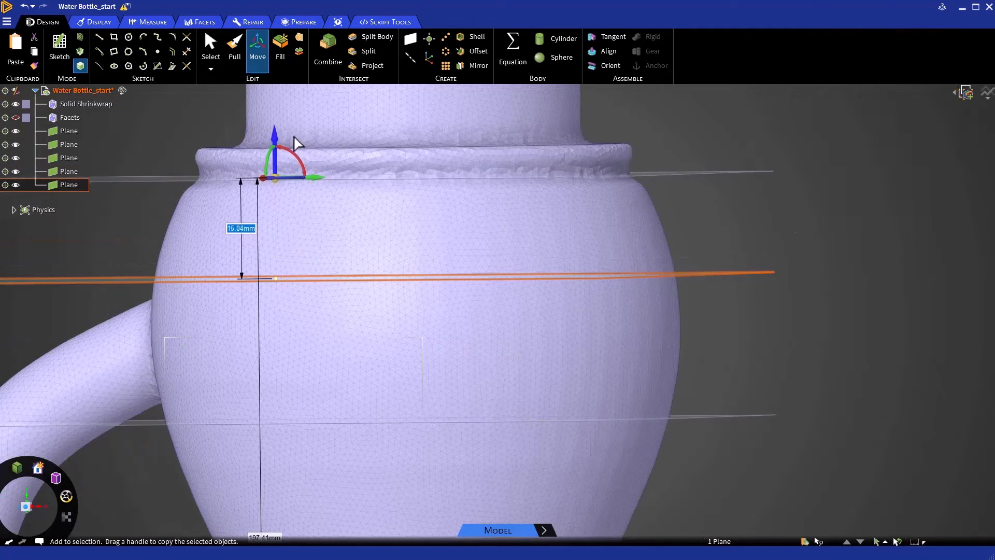
click(204, 22)
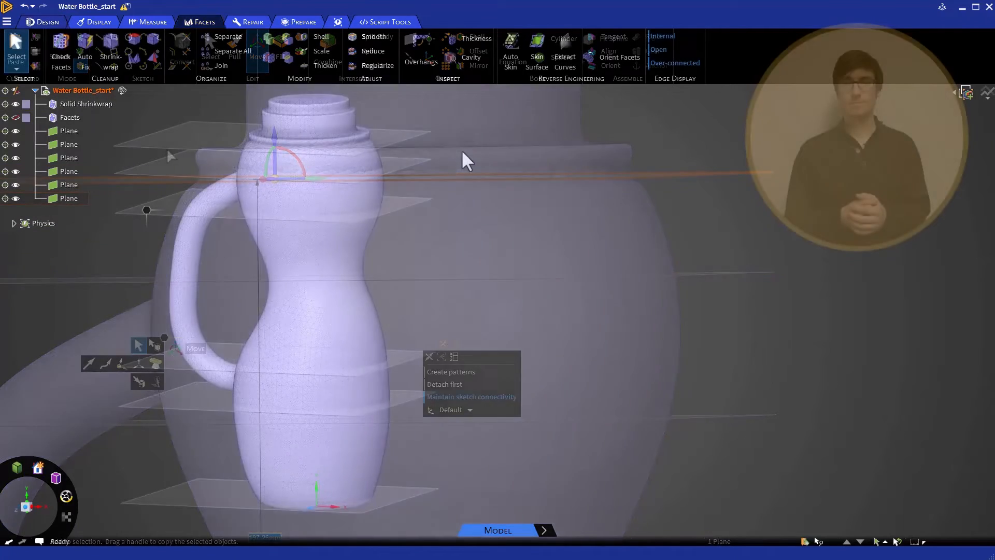
- Skin surfaces between plane pairs over the lower body and shoulder sections
click(536, 50)
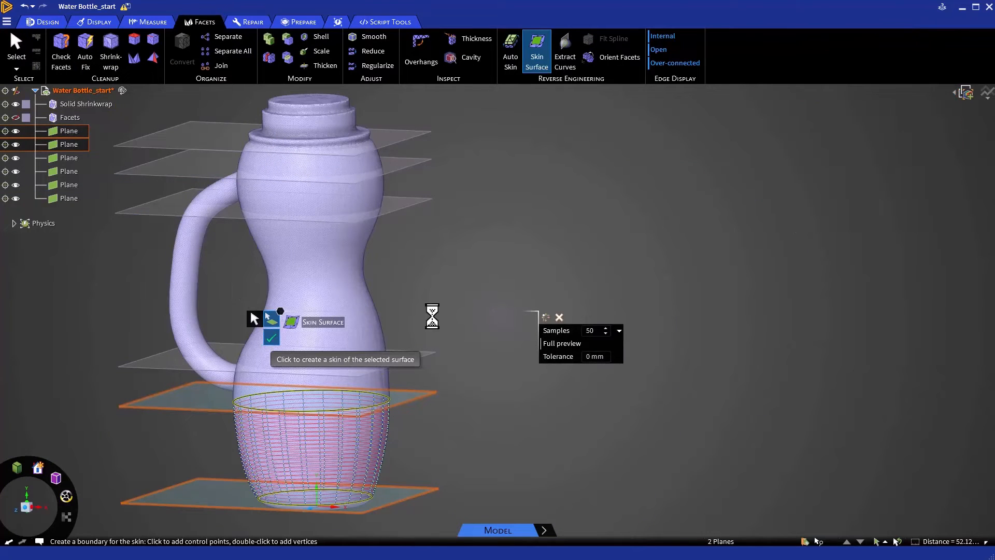
click(271, 337)
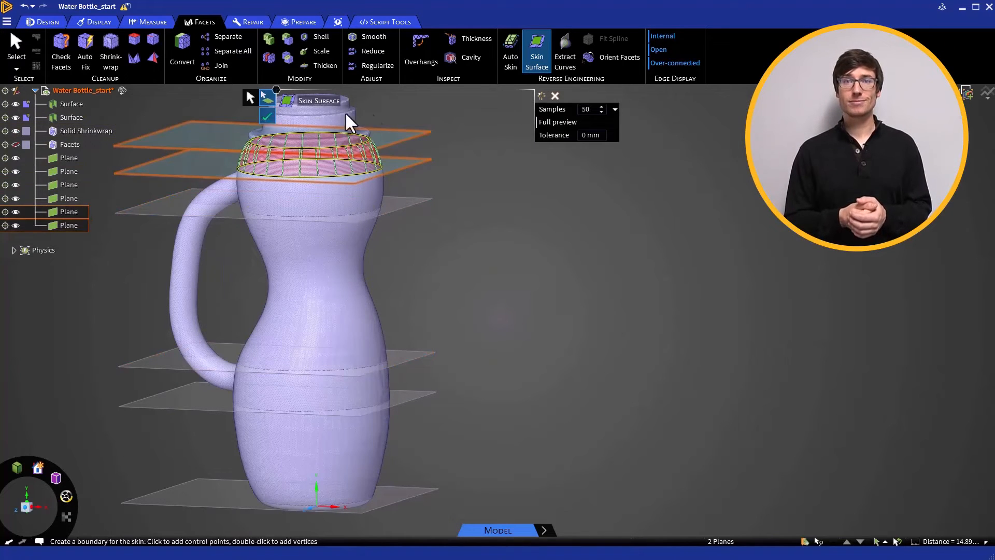
click(555, 96)
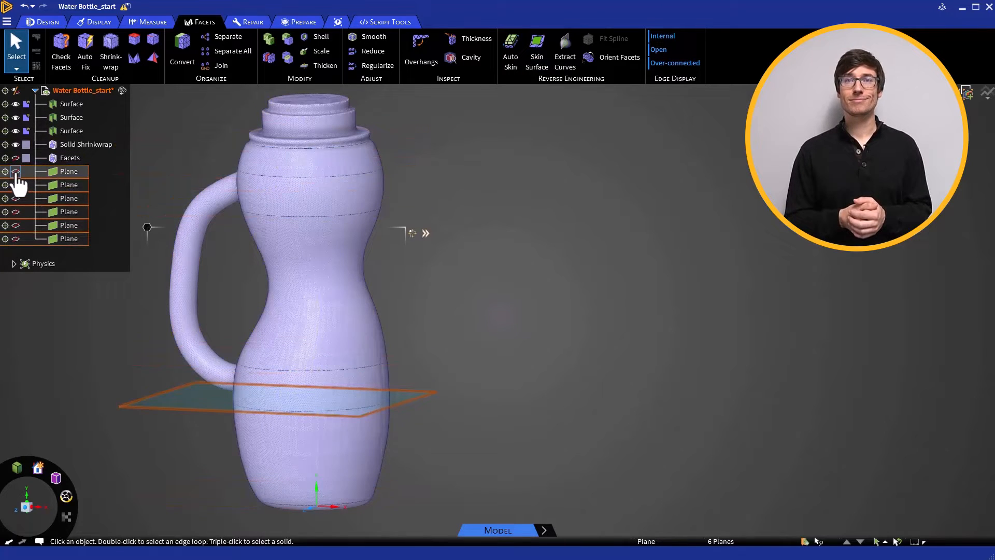
- Hide the horizontal planes and add angled planes across the handle
click(6, 171)
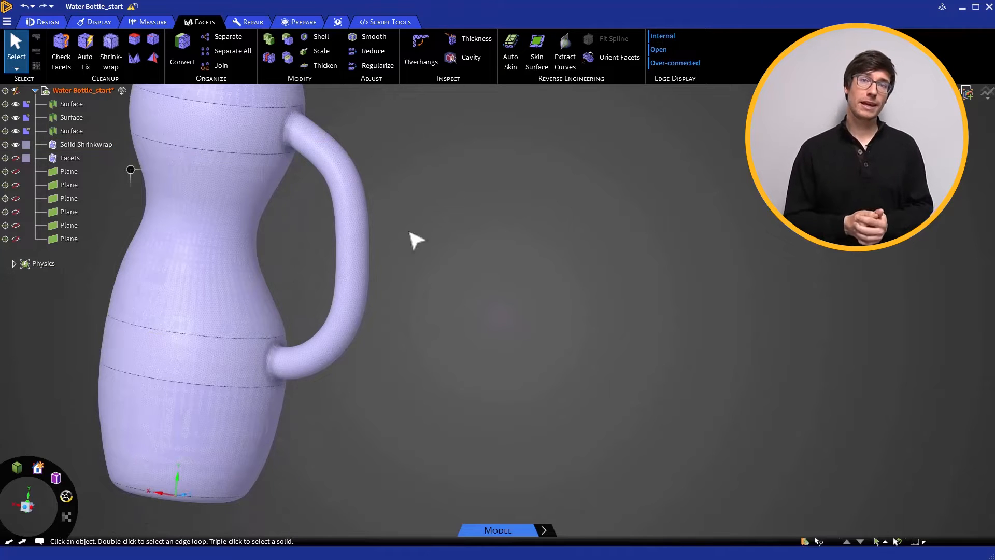
click(69, 198)
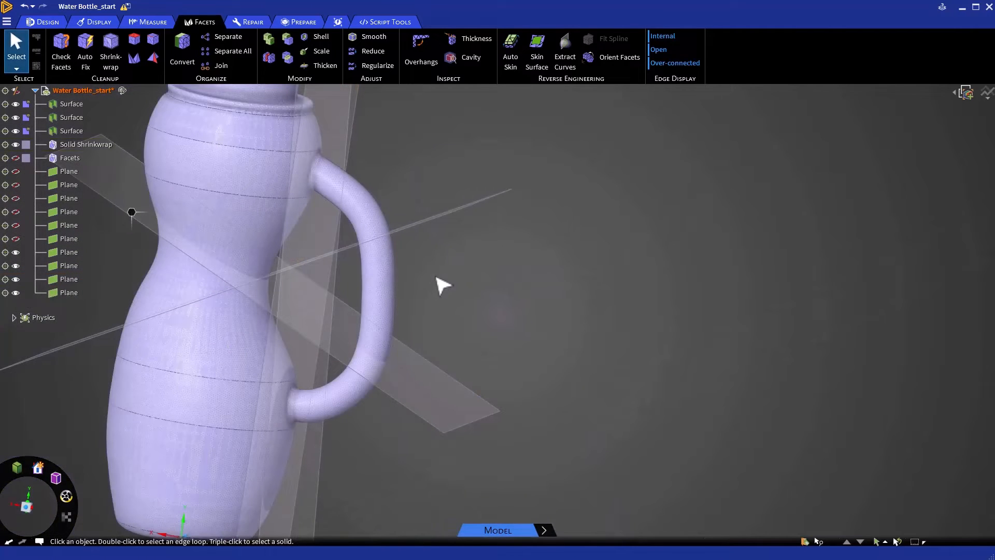
click(537, 51)
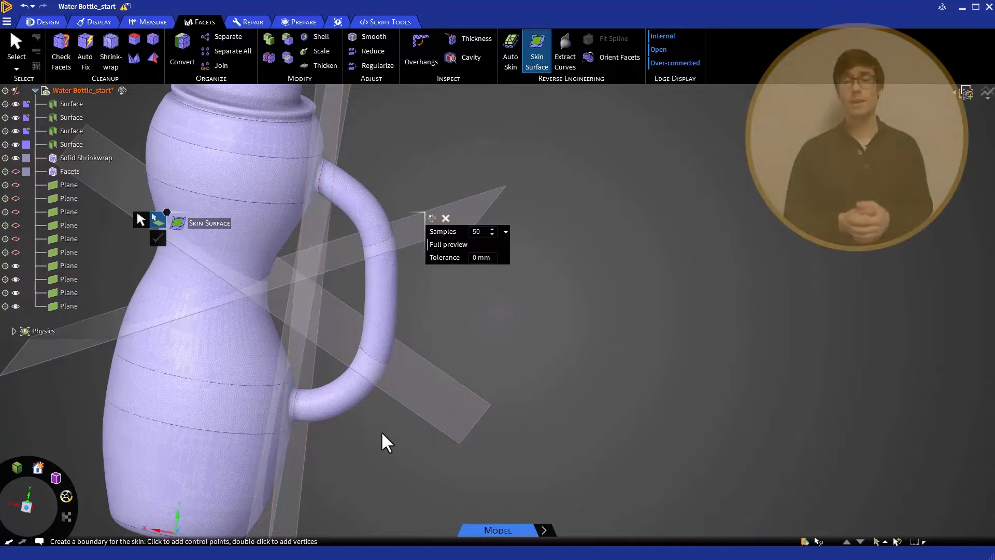
- Skin the handle surface between the angled planes
click(446, 218)
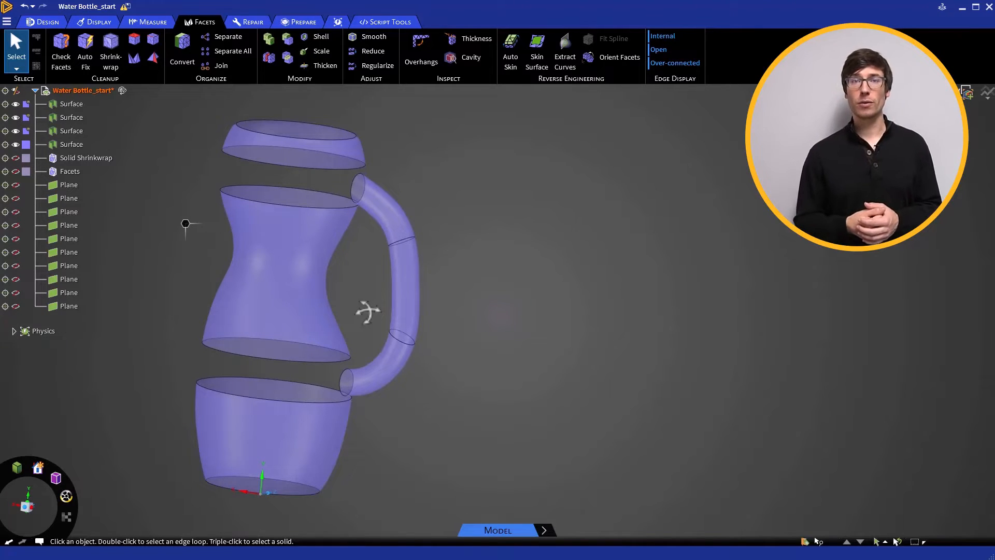
mouse_move(367, 314)
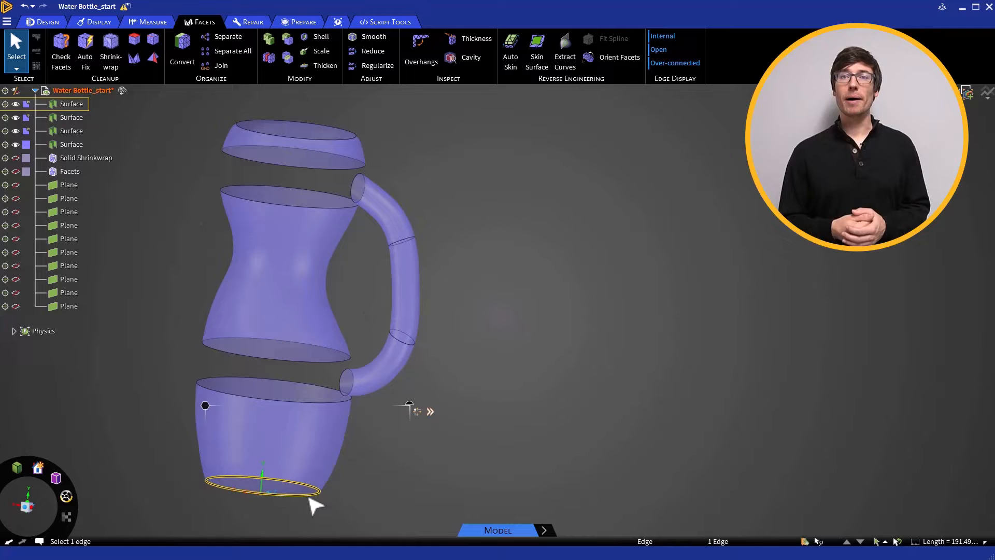
- Turn Solid Shrinkwrap visibility back on in the structure tree
click(45, 22)
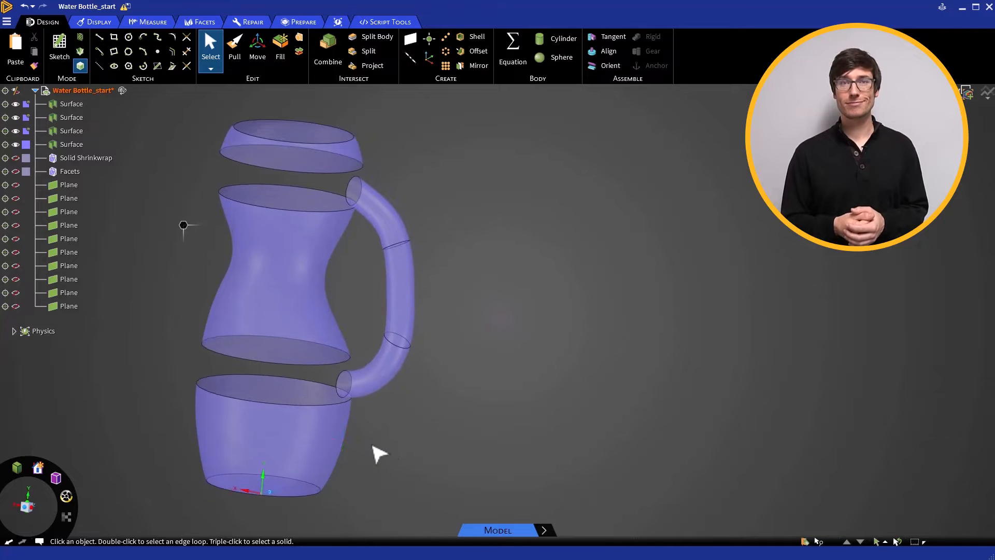
click(204, 22)
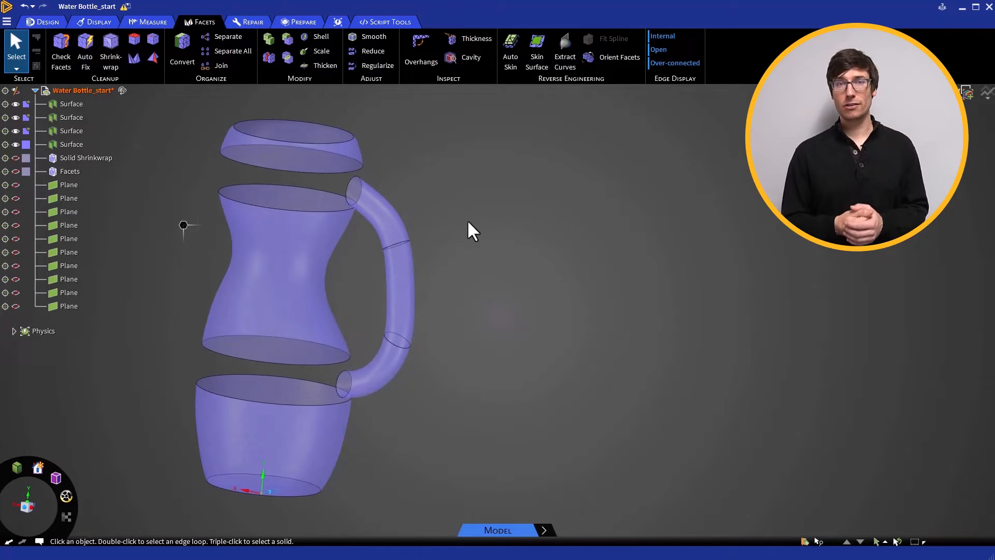
click(15, 157)
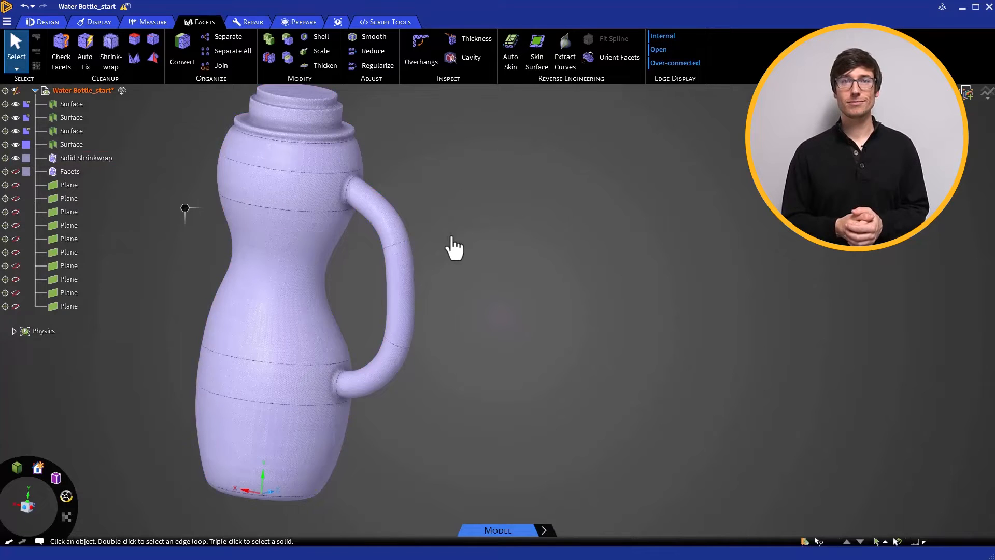
- Skin two more surfaces from the shrinkwrap's lower edge loop and boundary
click(537, 51)
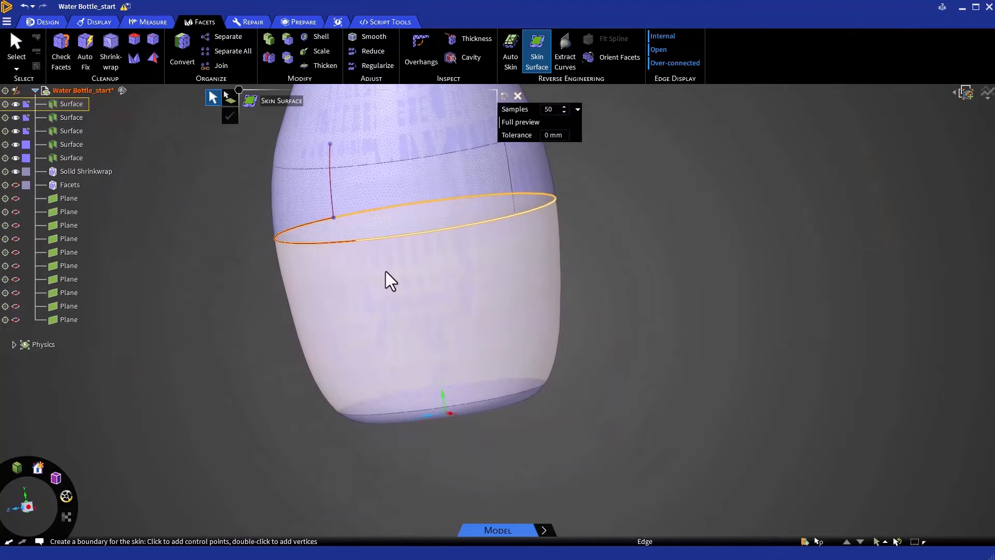
click(426, 158)
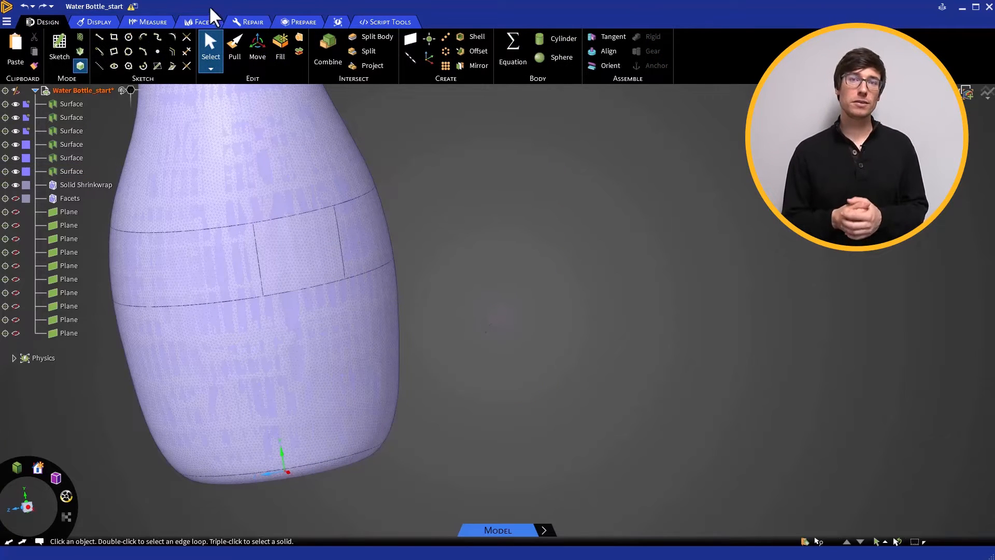
click(204, 22)
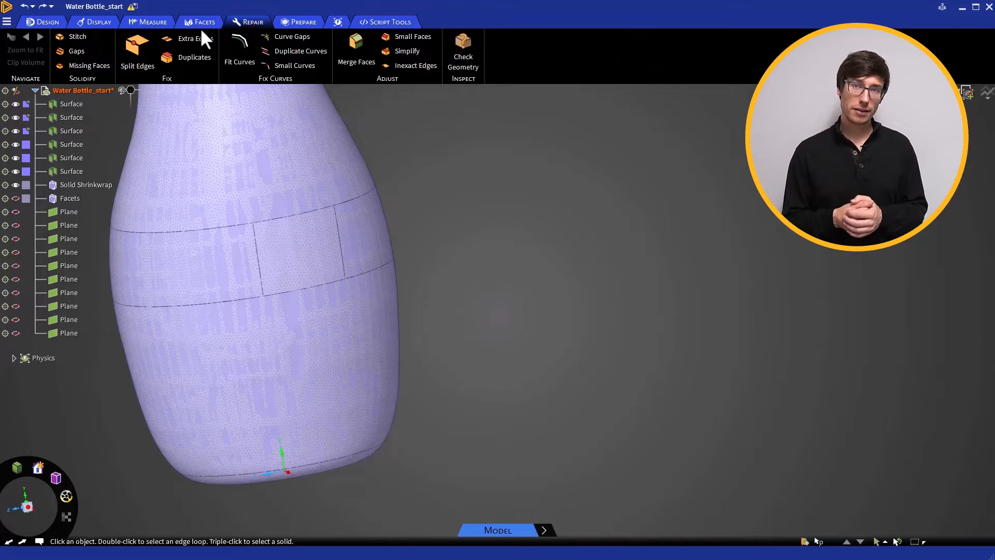
- Stitch the six skinned surfaces into three bodies and hide the shrinkwrap
click(252, 22)
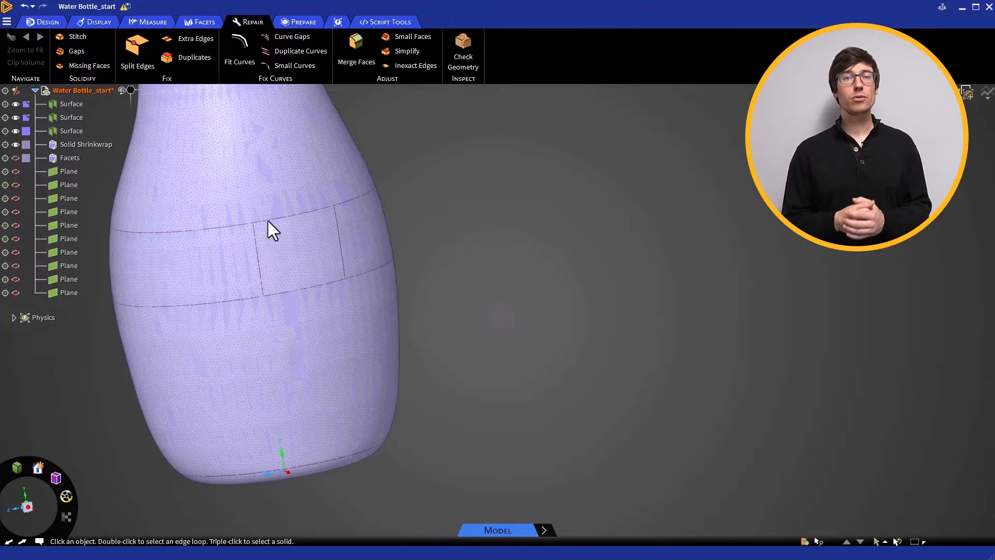
click(43, 22)
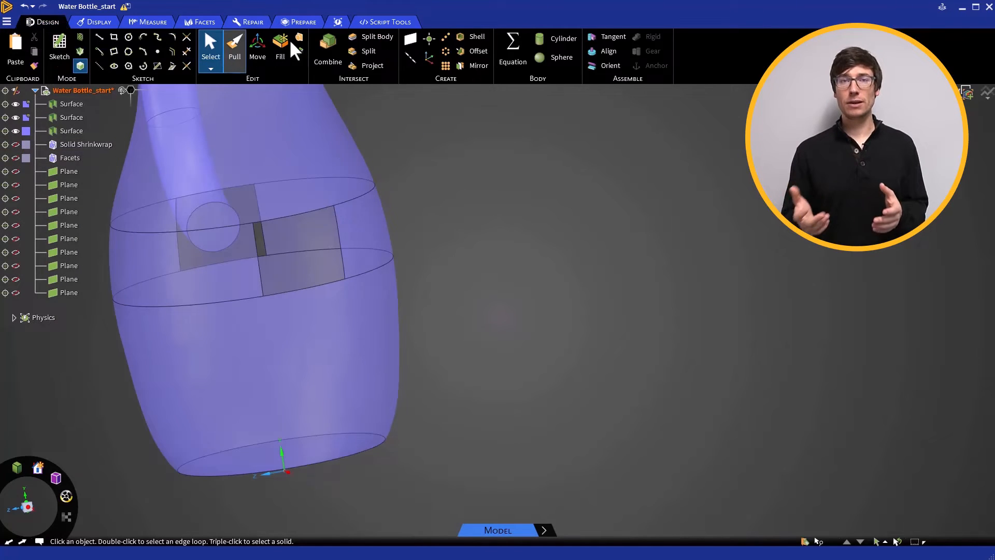
click(298, 36)
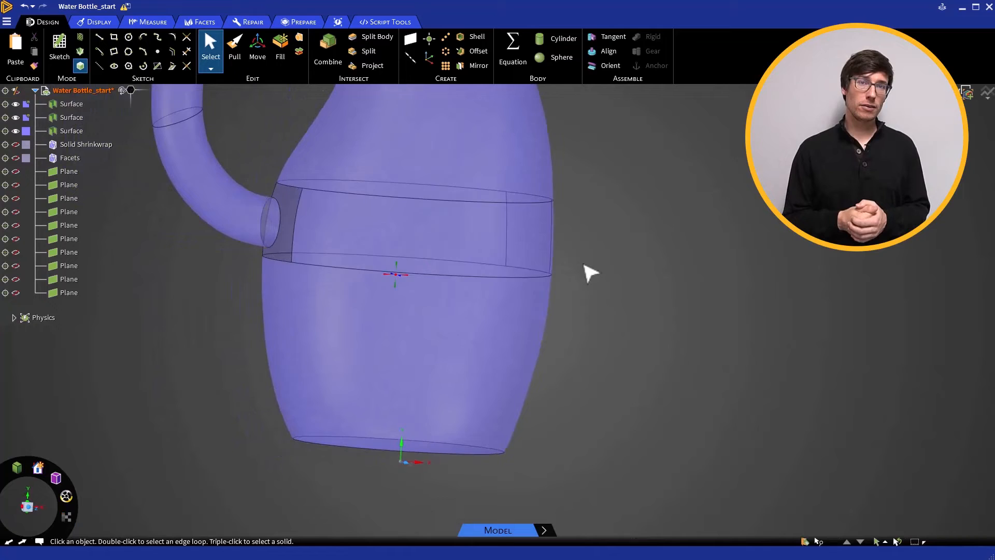
- Pull the handle's open end edge into the body band, adding a short tube surface
drag(591, 274, 161, 342)
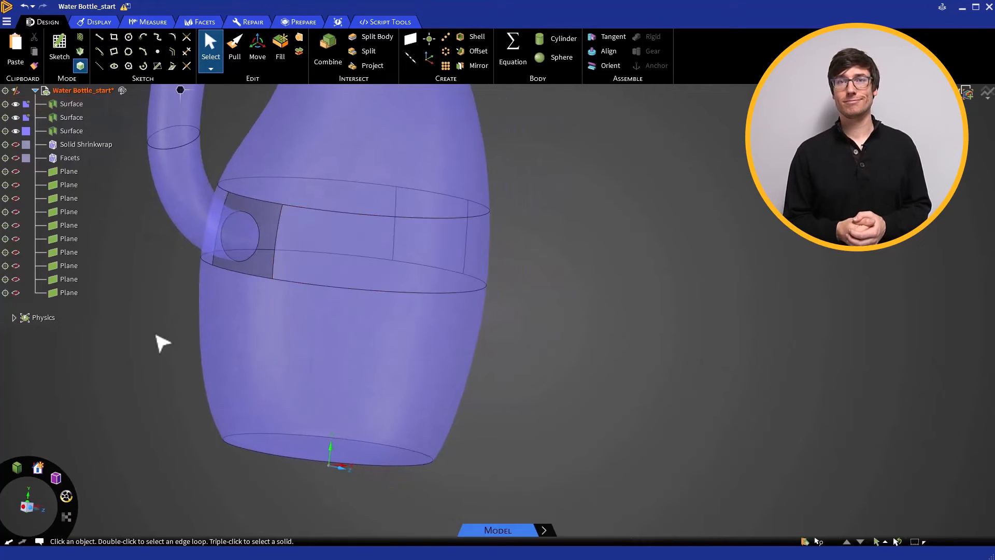
click(280, 45)
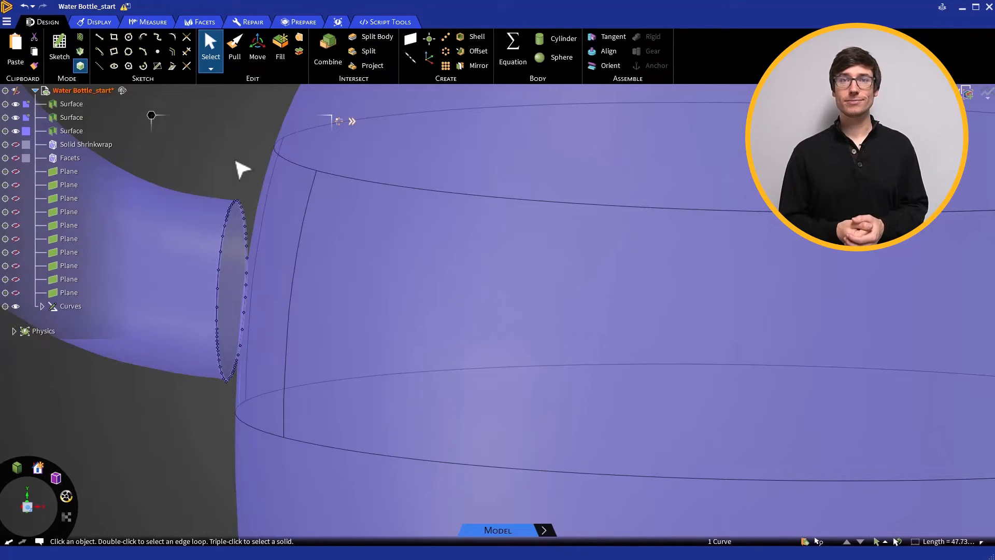
click(234, 48)
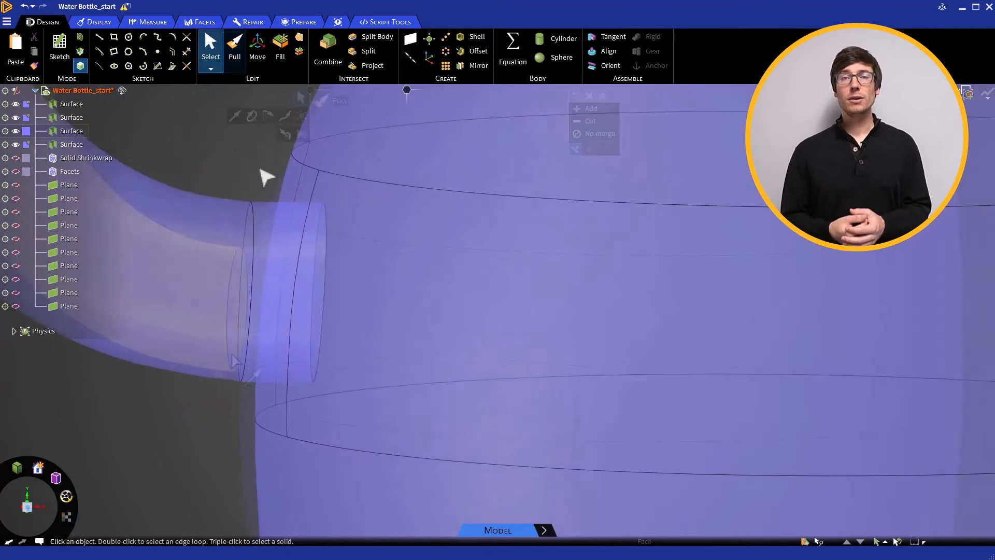
mouse_move(328, 47)
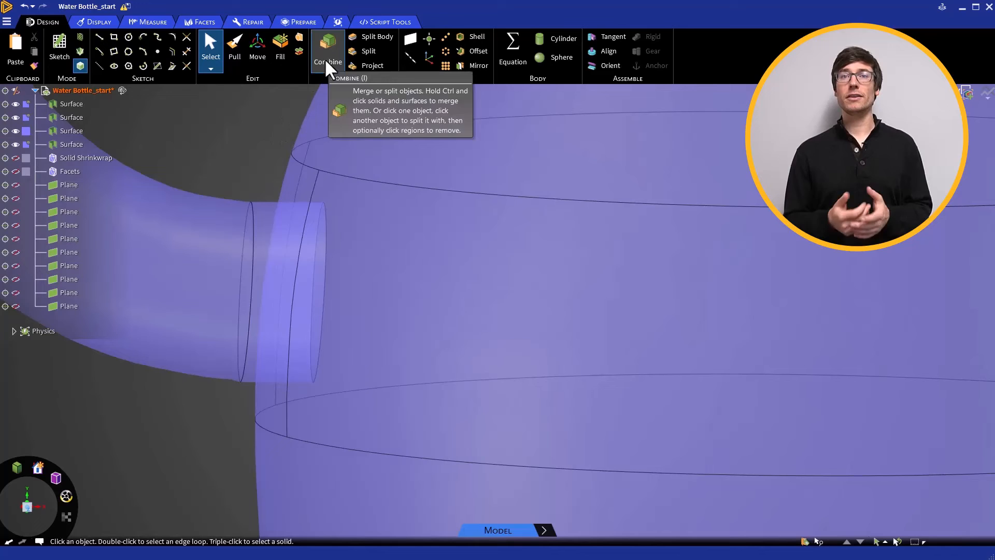
- Combine the handle and bottle body surfaces into one surface body and close Combine
click(327, 51)
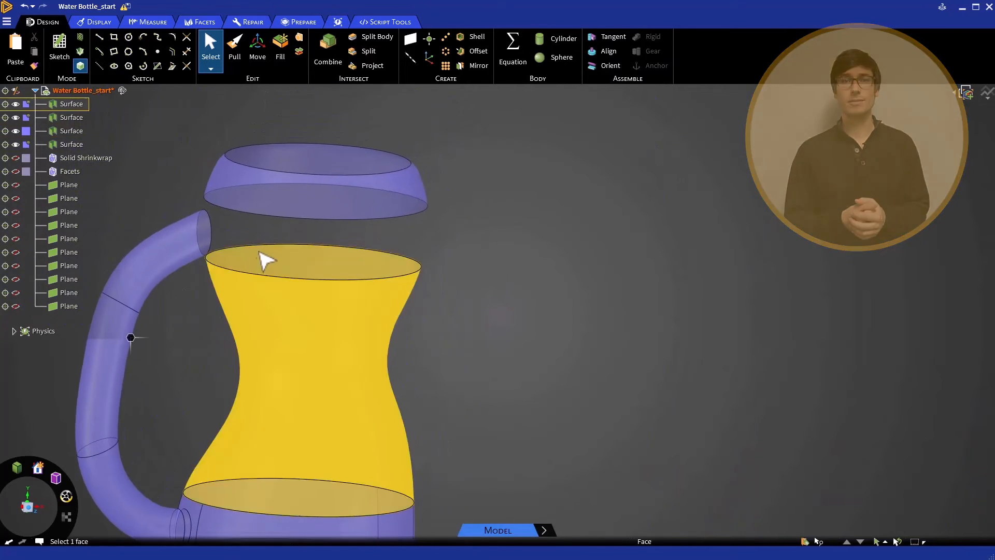
click(252, 22)
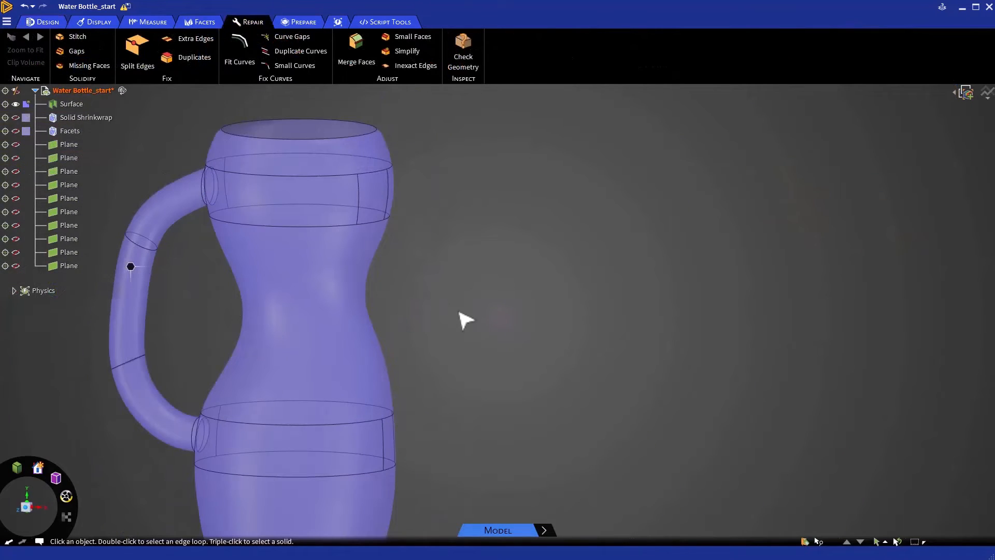
- Move the three planes to the cap step heights and start Extract Curves from them
click(15, 118)
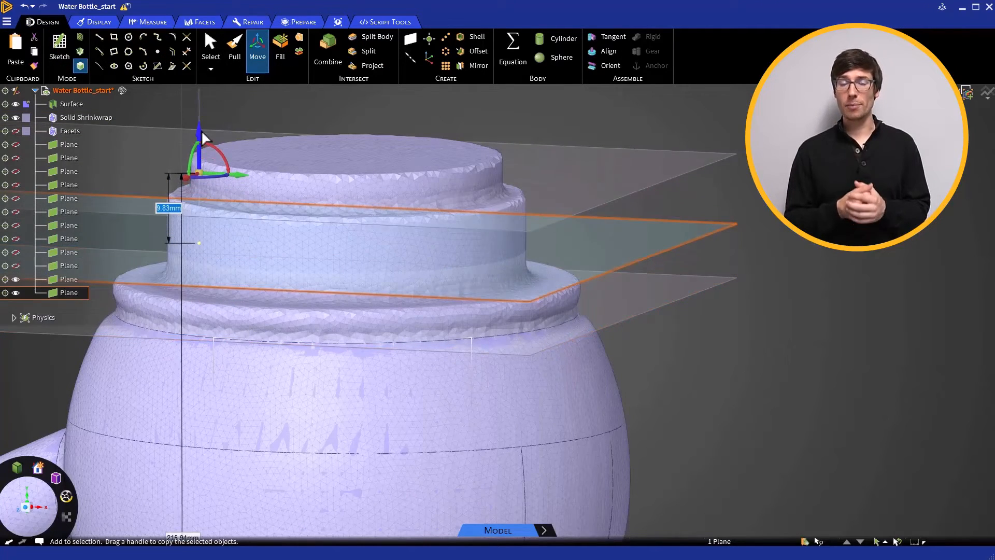
click(210, 48)
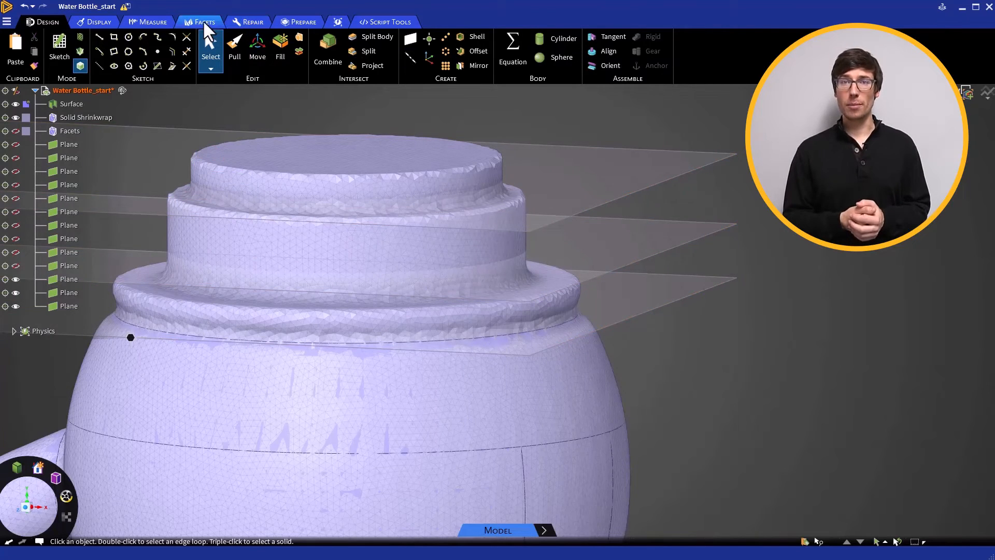
click(204, 21)
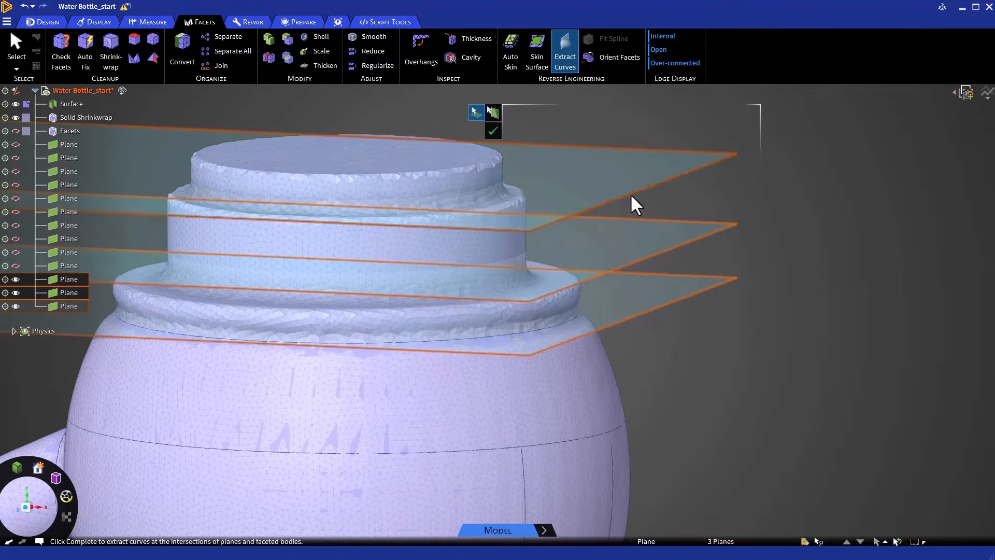
click(493, 130)
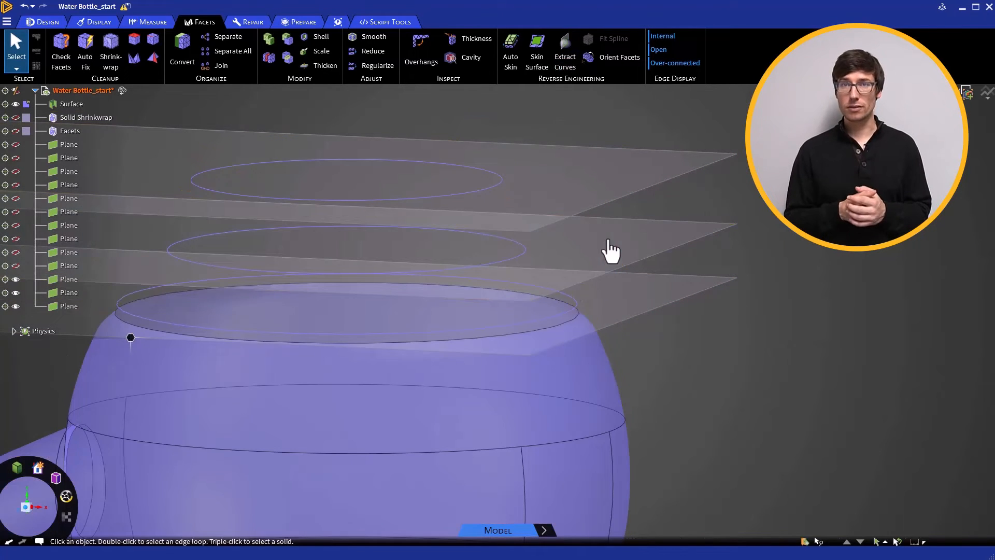
- Finish Extract Curves and fill the three neck circles with flat disc surfaces
click(253, 22)
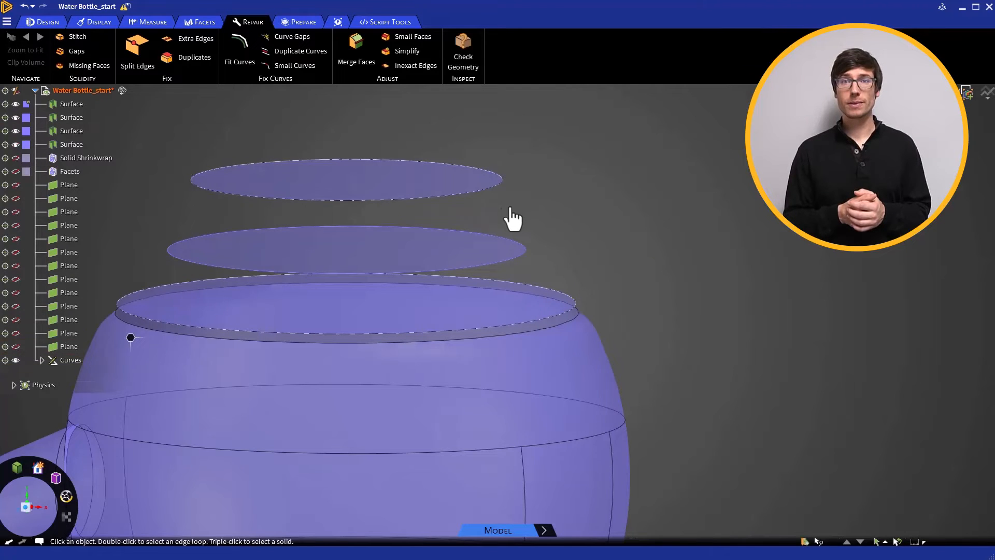
click(85, 157)
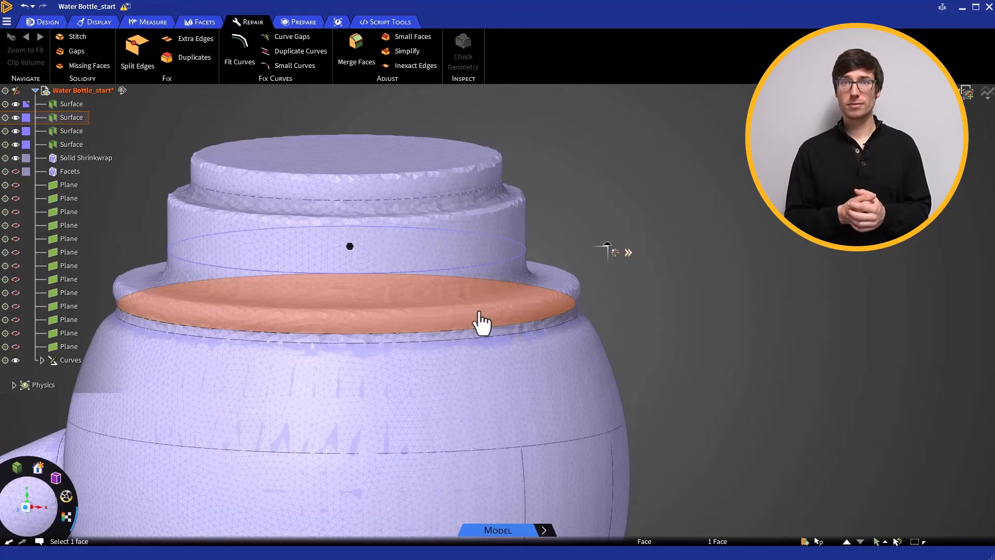
- Pull the lowest cap disc up to the next scanned step, forming stepped solid tiers
click(483, 319)
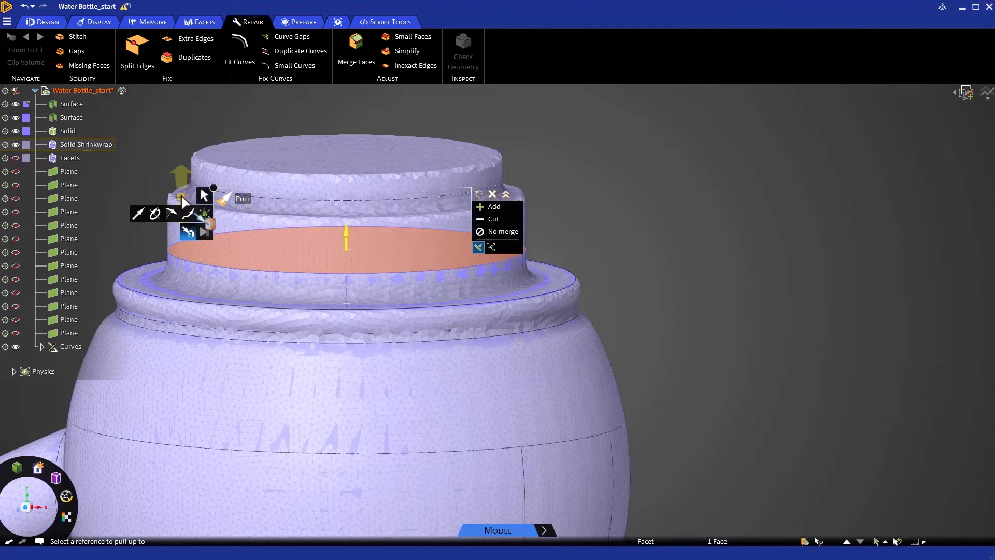
drag(345, 231, 345, 173)
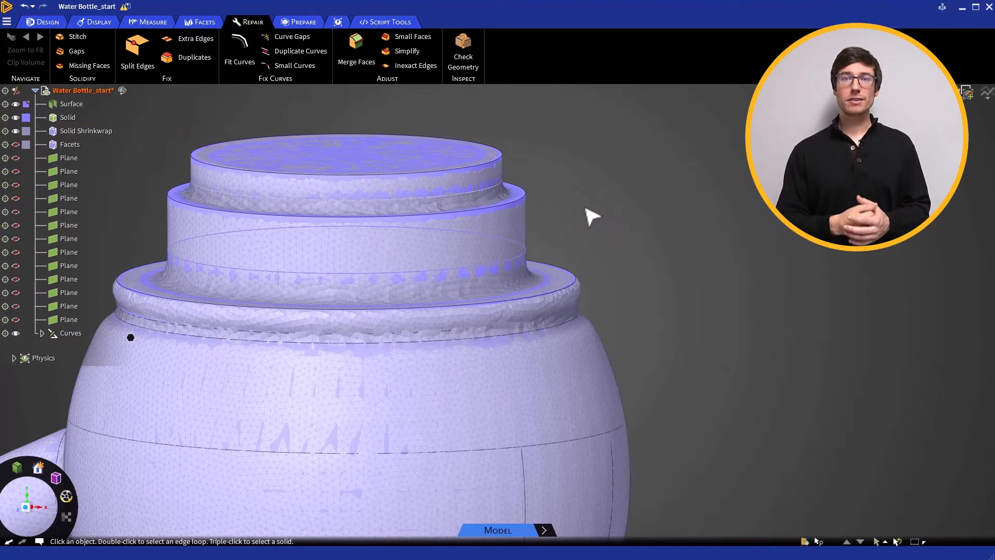
- Hide facets, select the top rim edge and cap bottom face, and combine the cap onto the bottle
click(84, 130)
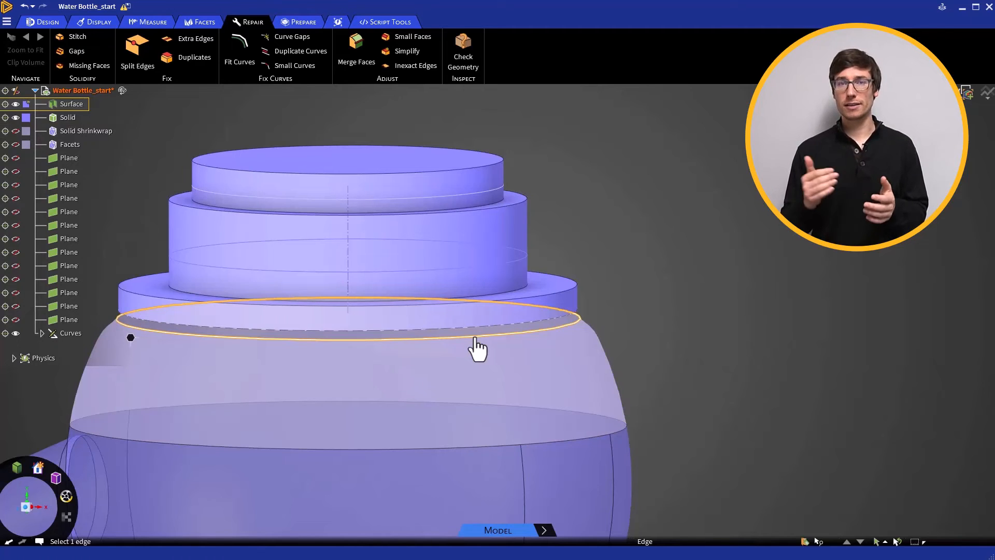
click(476, 317)
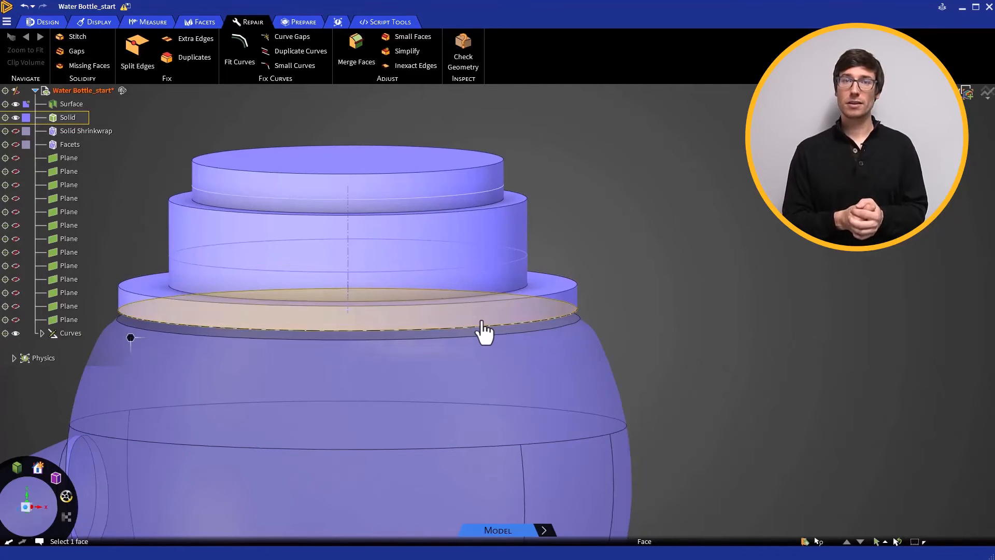
click(486, 317)
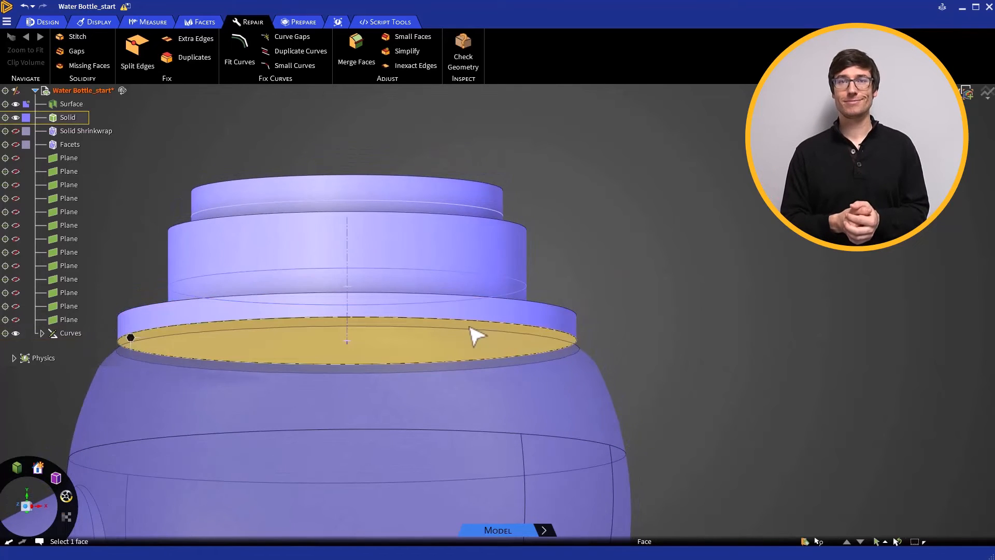
right_click(476, 335)
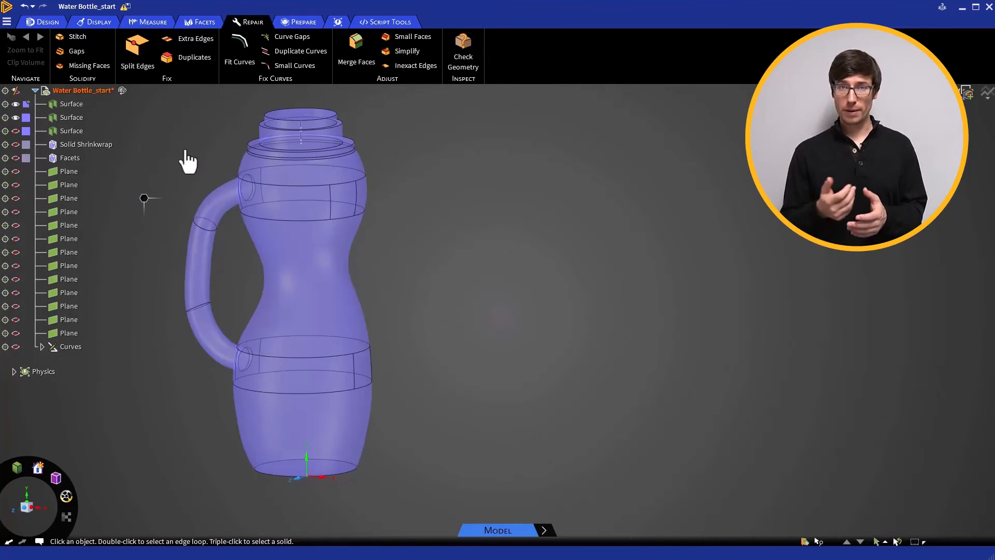
- Hide the model, show Solid Shrinkwrap, and launch Auto Skin on the shrinkwrap body
click(77, 36)
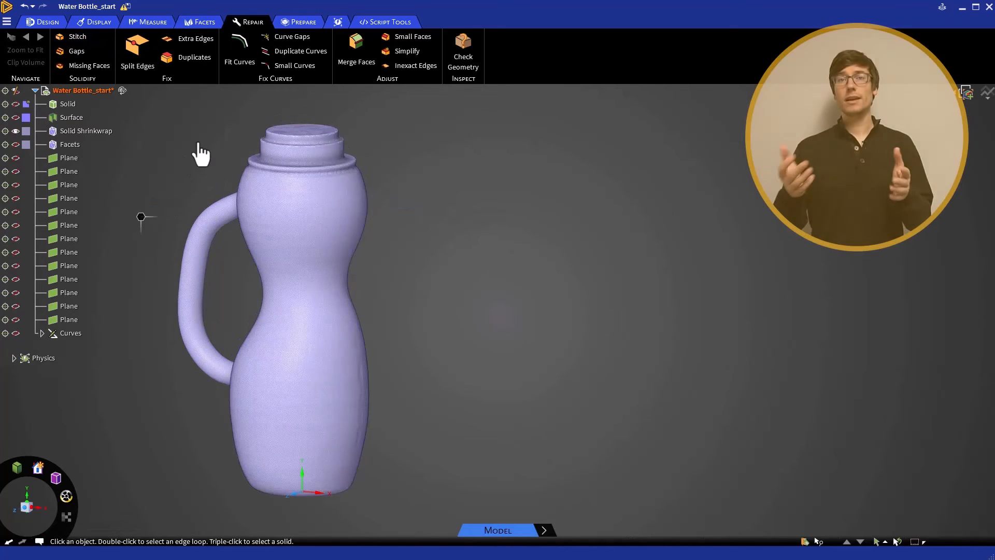
click(204, 22)
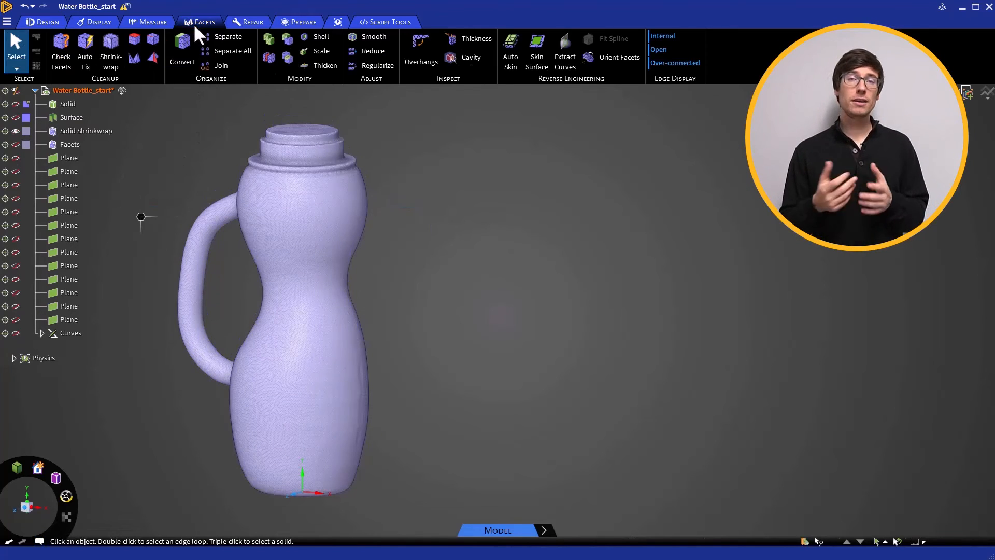
click(510, 50)
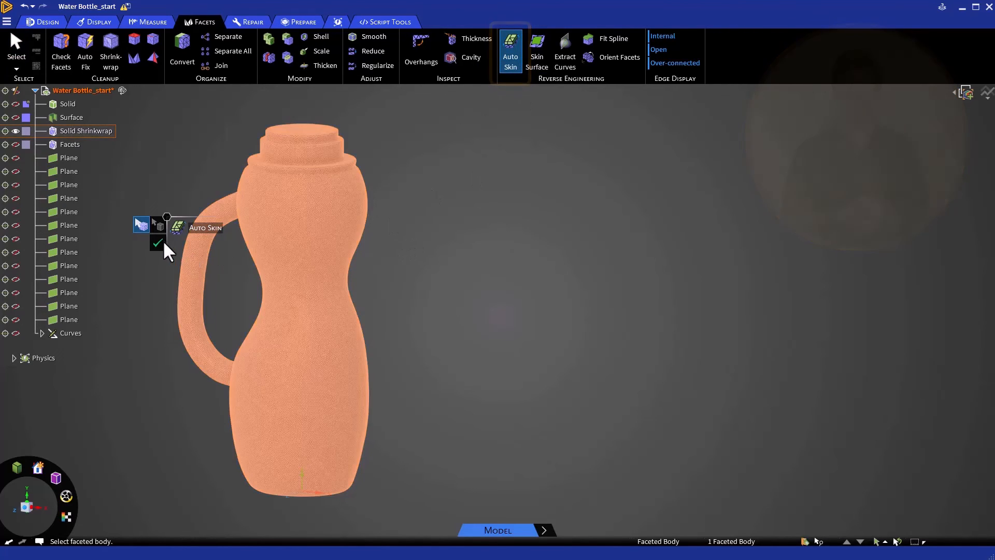
click(157, 243)
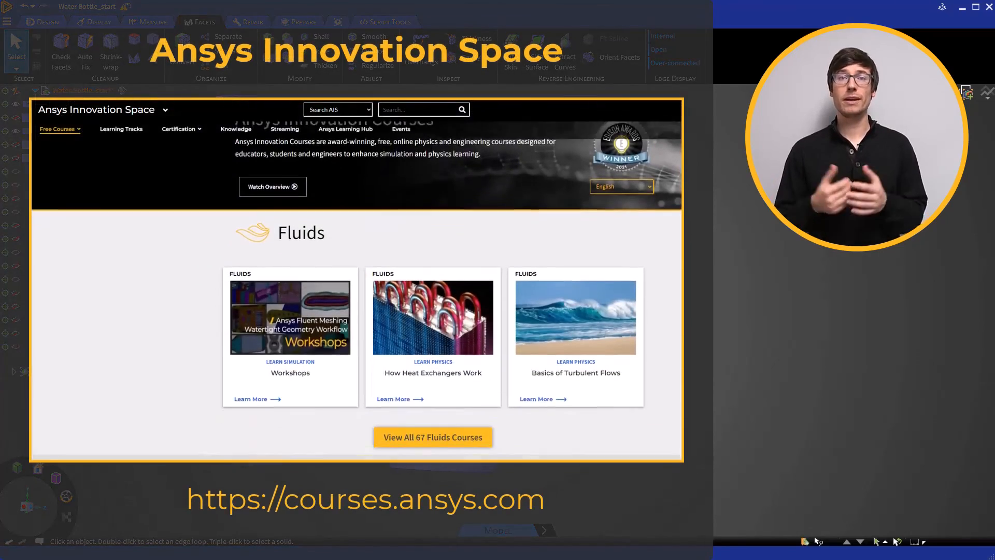
- Scroll the Free Courses page past Structures, 3D Design and Photonics to Materials
scroll(down, 3)
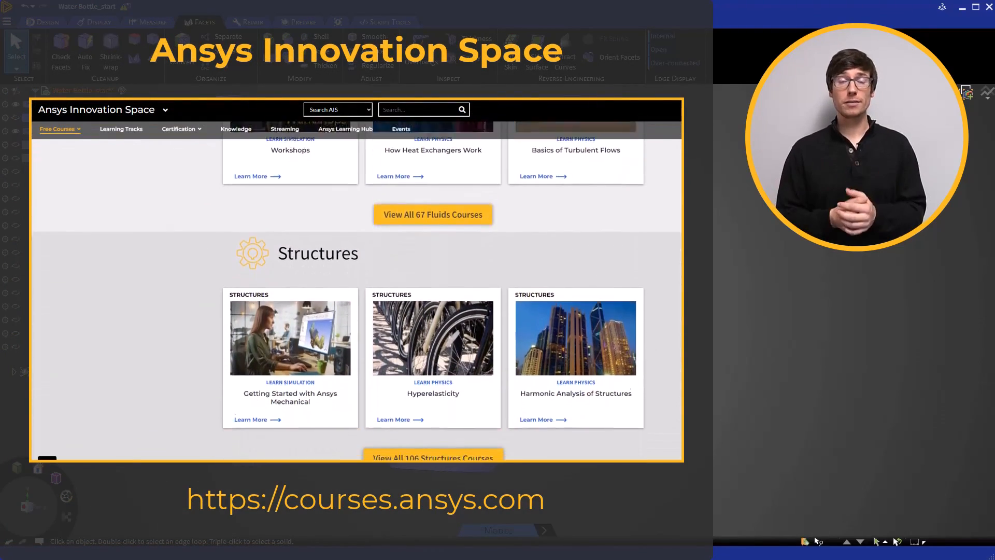
scroll(down, 3)
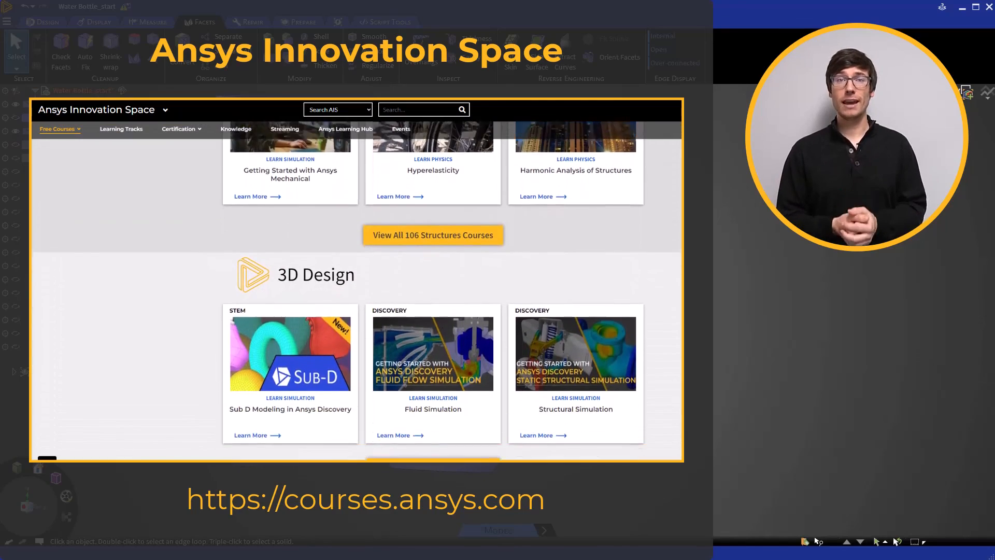
scroll(down, 3)
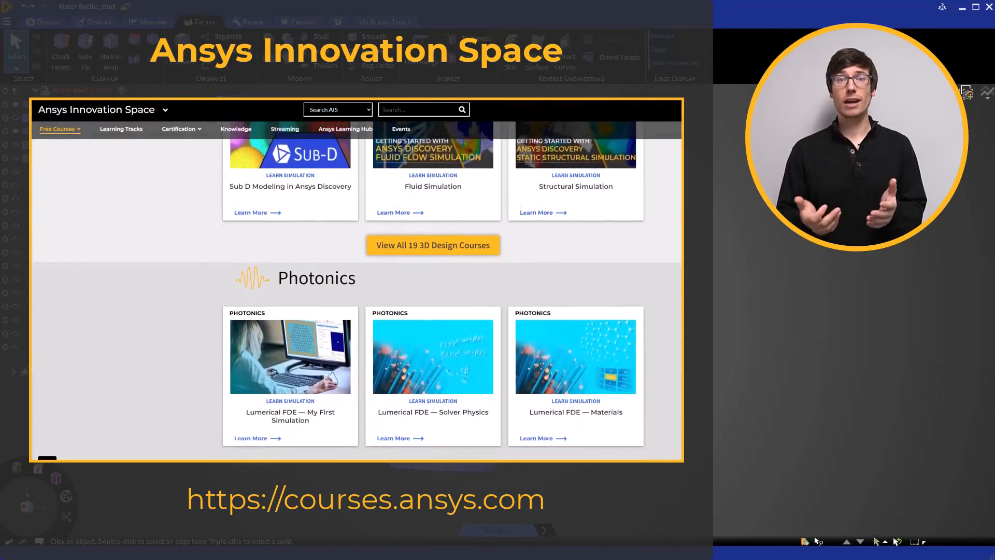
scroll(down, 3)
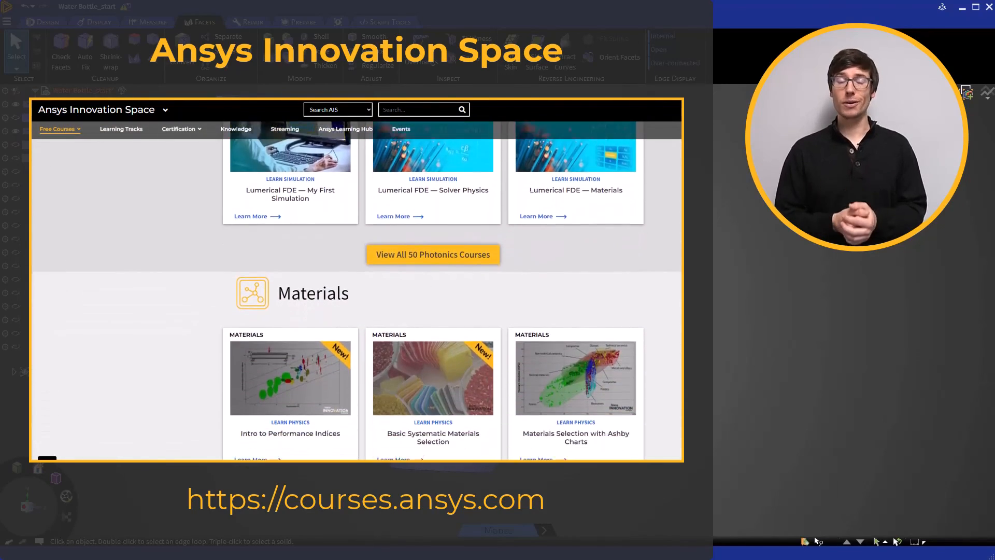